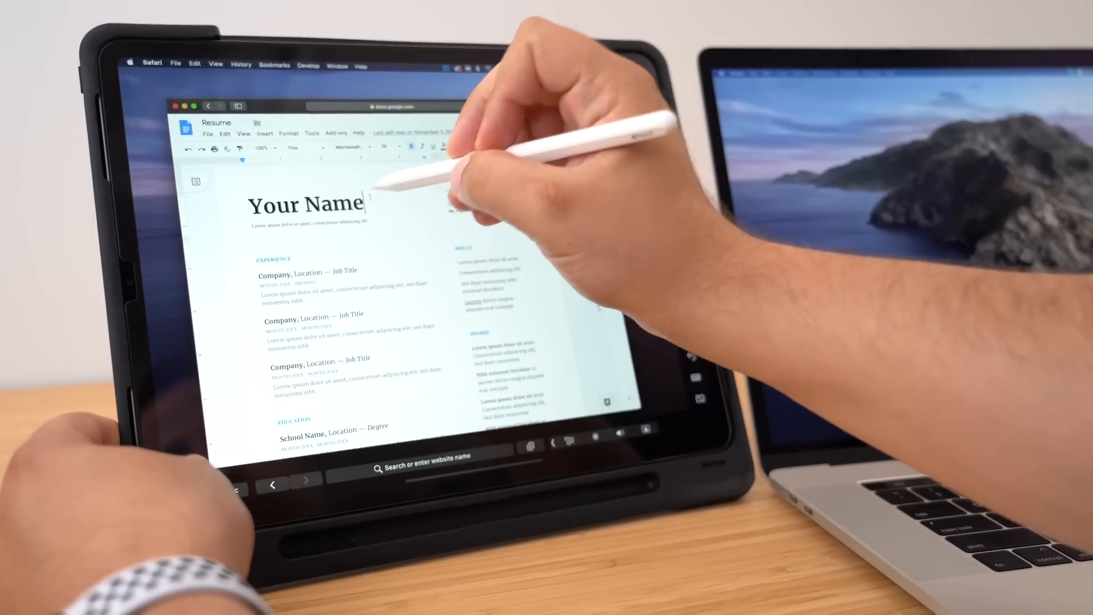
double_click(303, 204)
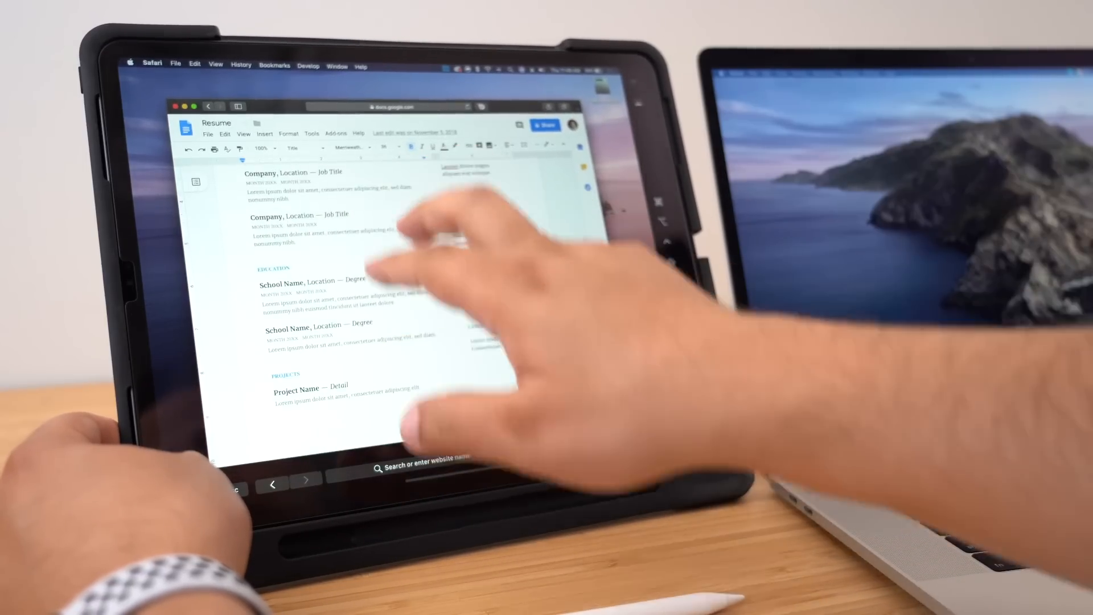
scroll("up", 3)
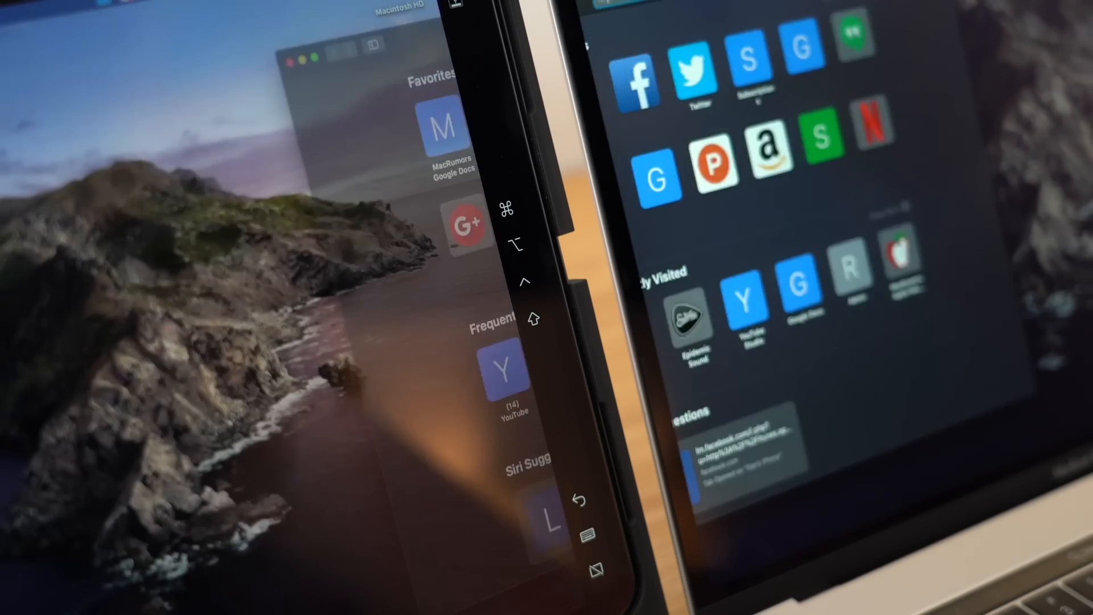
mouse_move(84, 59)
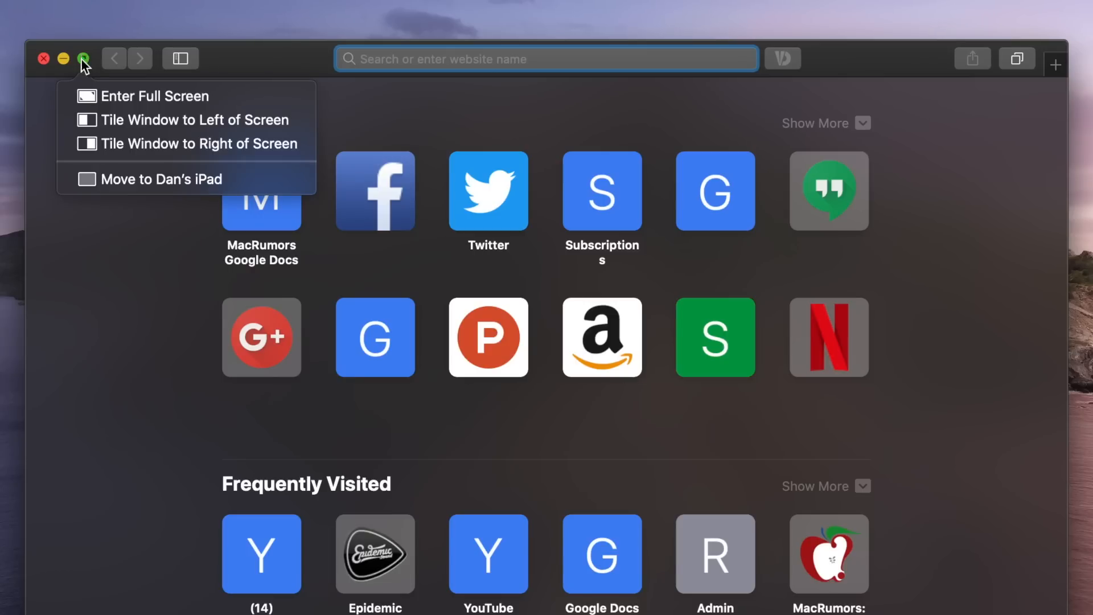
mouse_move(115, 180)
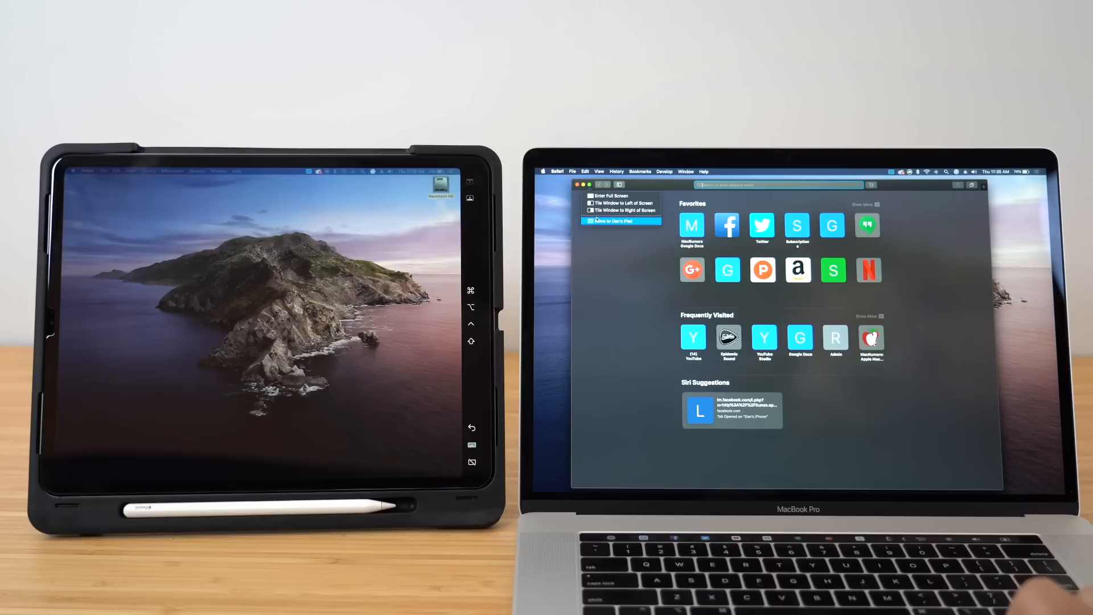
left_click(620, 221)
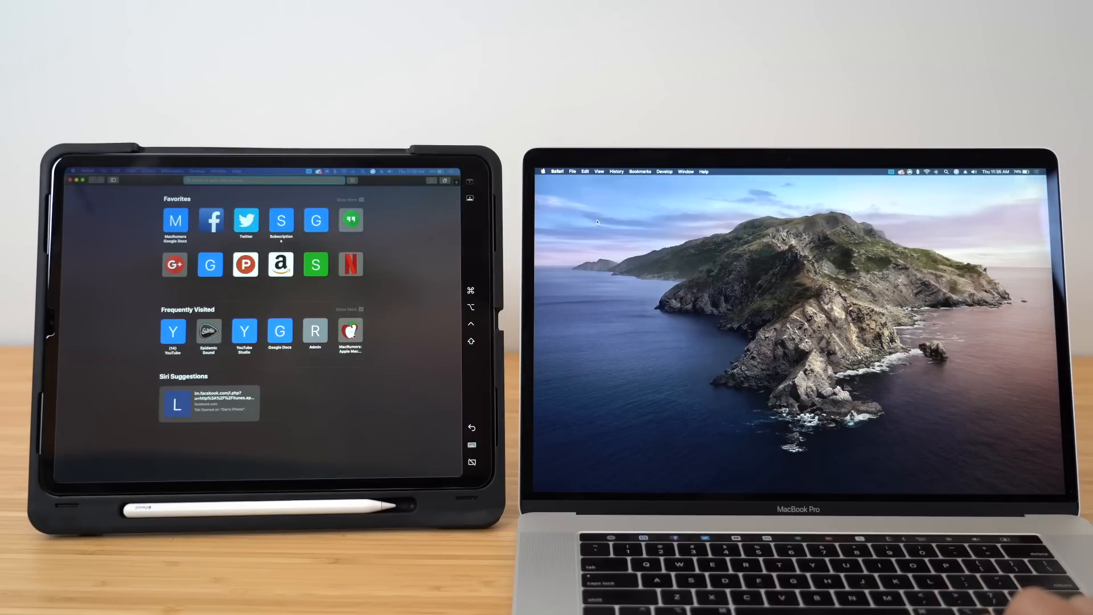